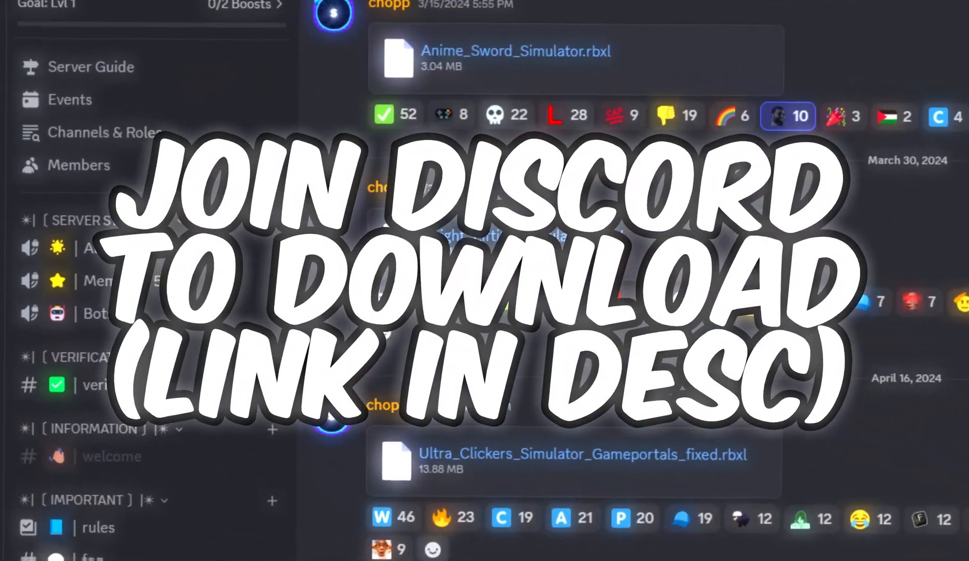
Step: Save the place to Roblox as BGS and start a playtest
scroll(down, 3)
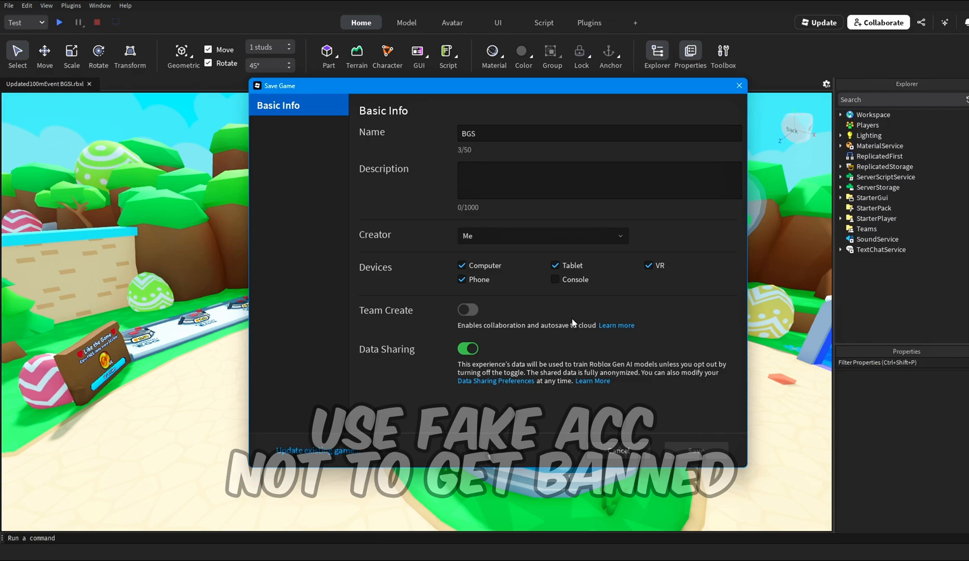
click(9, 6)
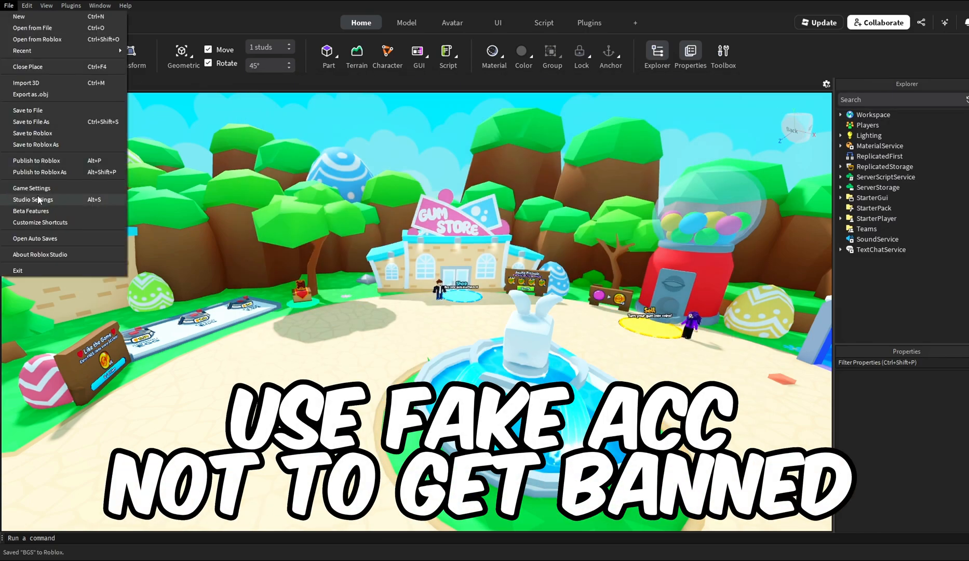
click(32, 189)
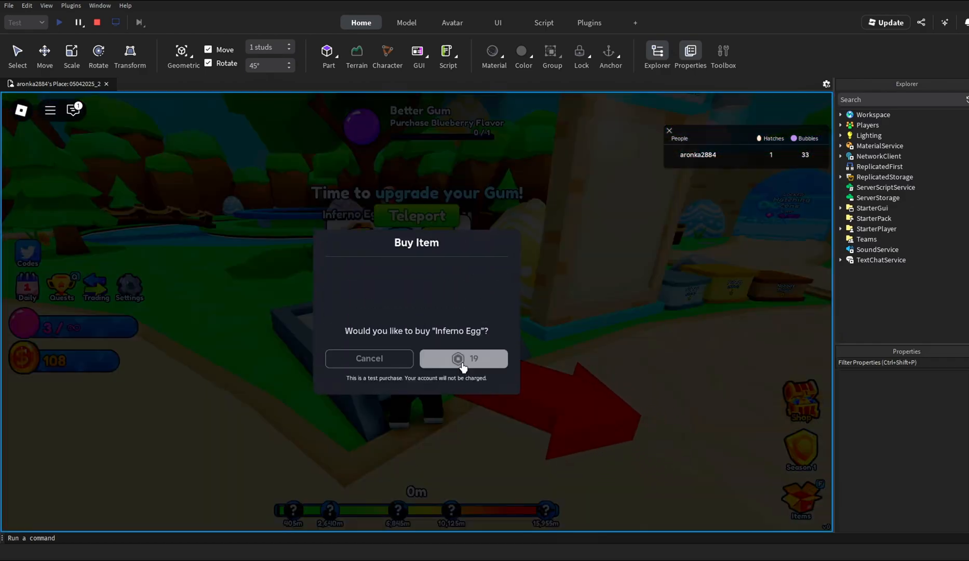
Step: Test-buy the Inferno Egg, claim VIP, buy Chocolate gum, and view bubble prize milestones
click(463, 360)
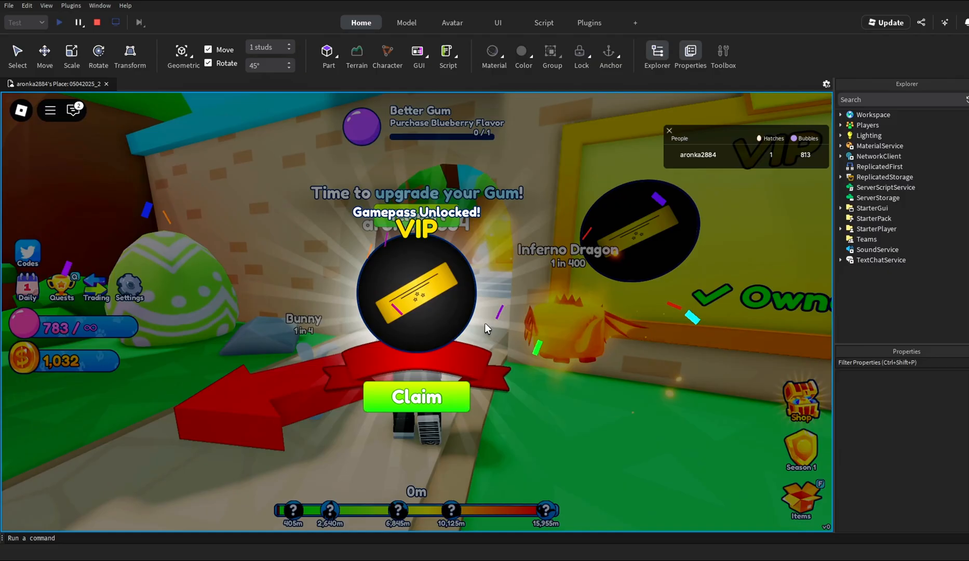
click(416, 397)
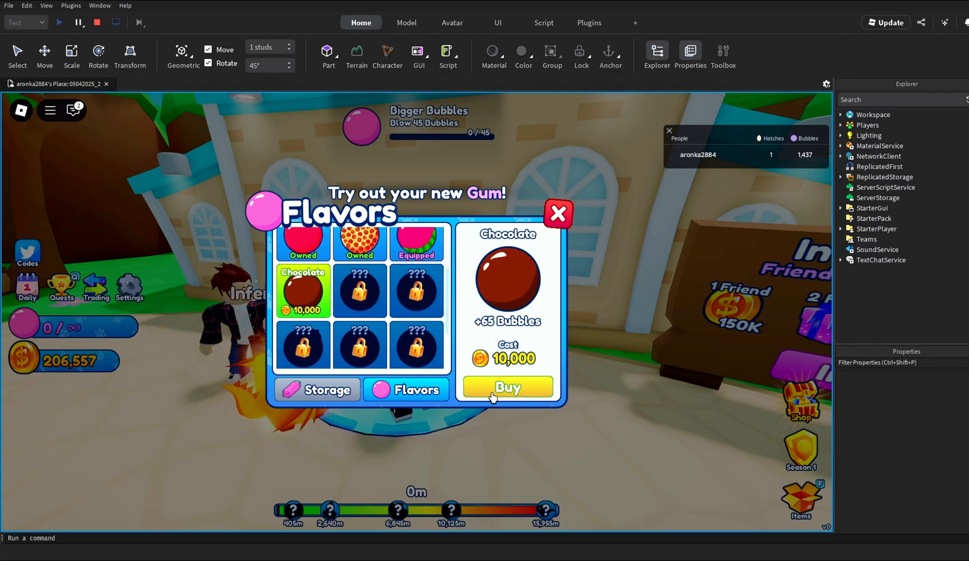
click(506, 387)
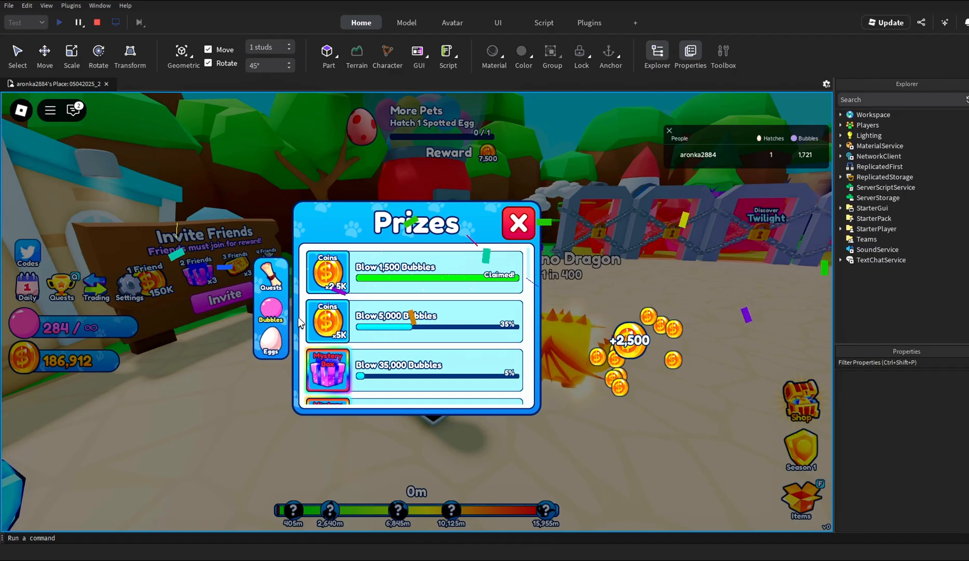
click(518, 223)
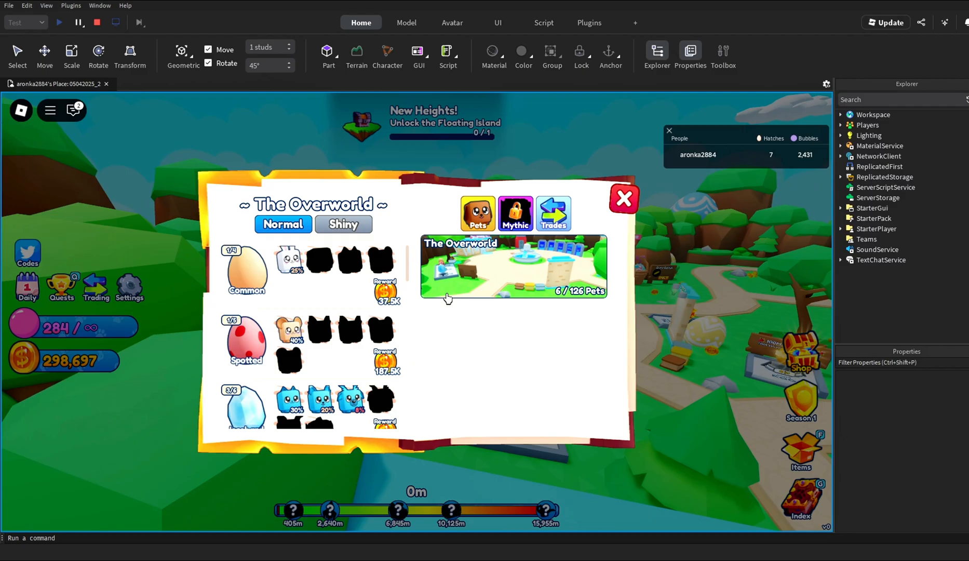
Step: Test-buy the x10 Hatch and Fast Hatch gamepasses from the Shop
click(515, 213)
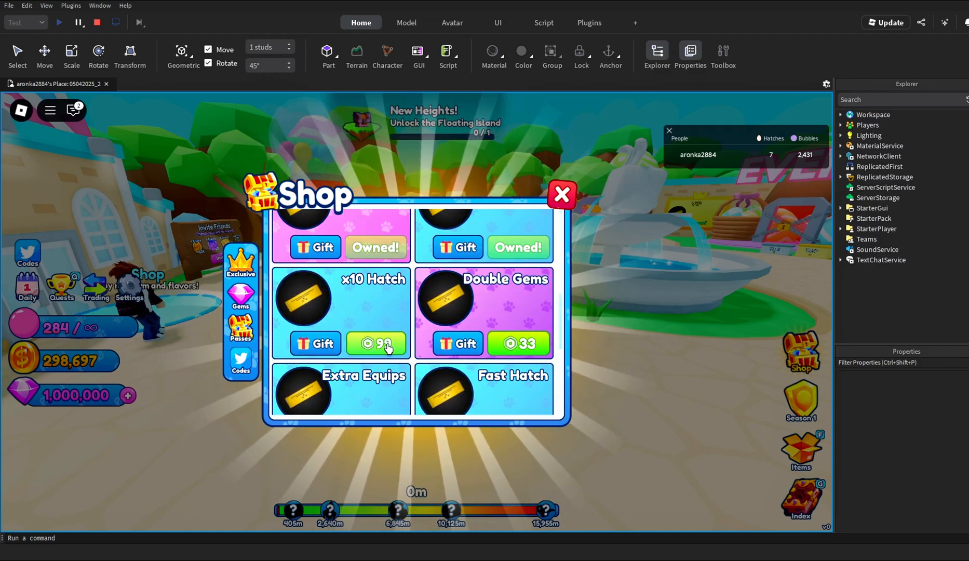
click(377, 343)
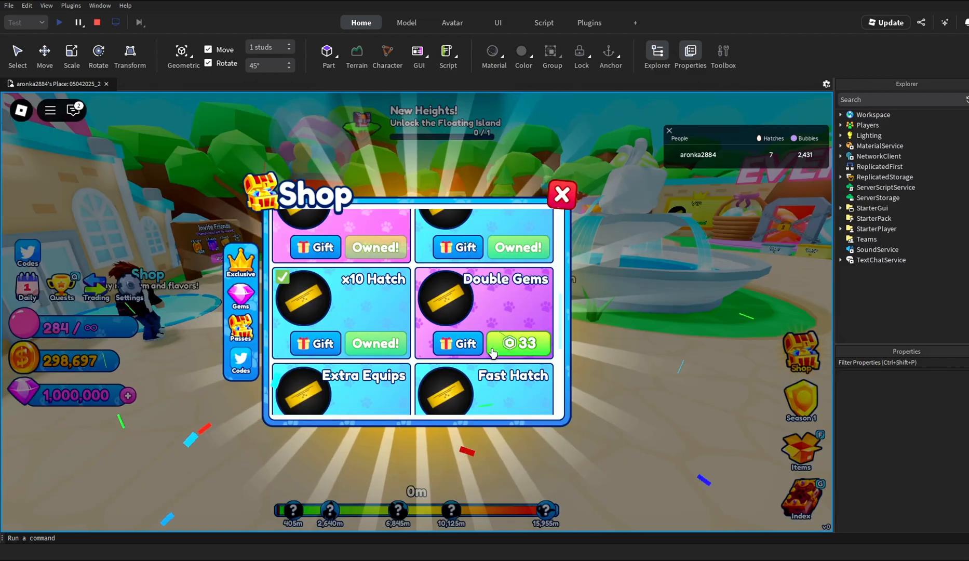
scroll(down, 3)
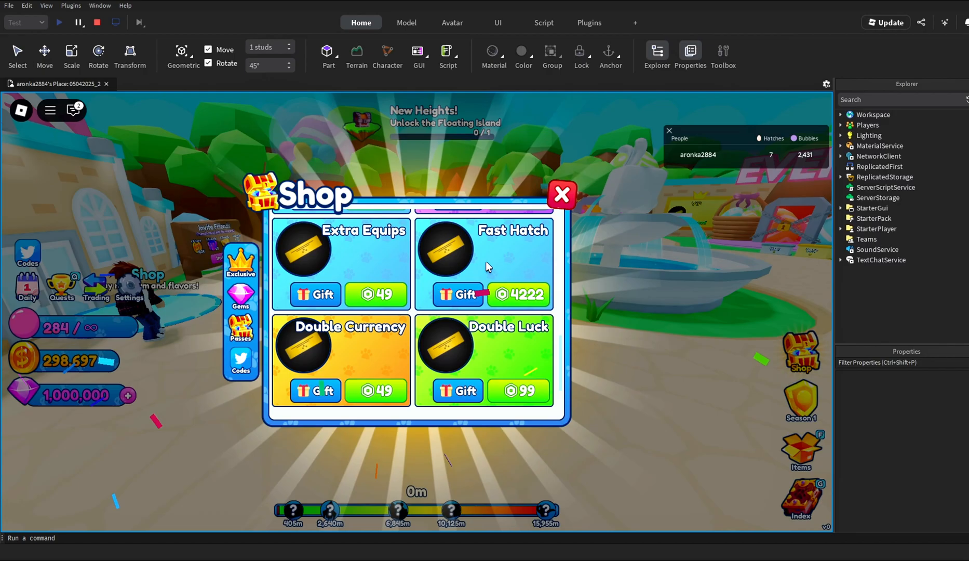
click(519, 293)
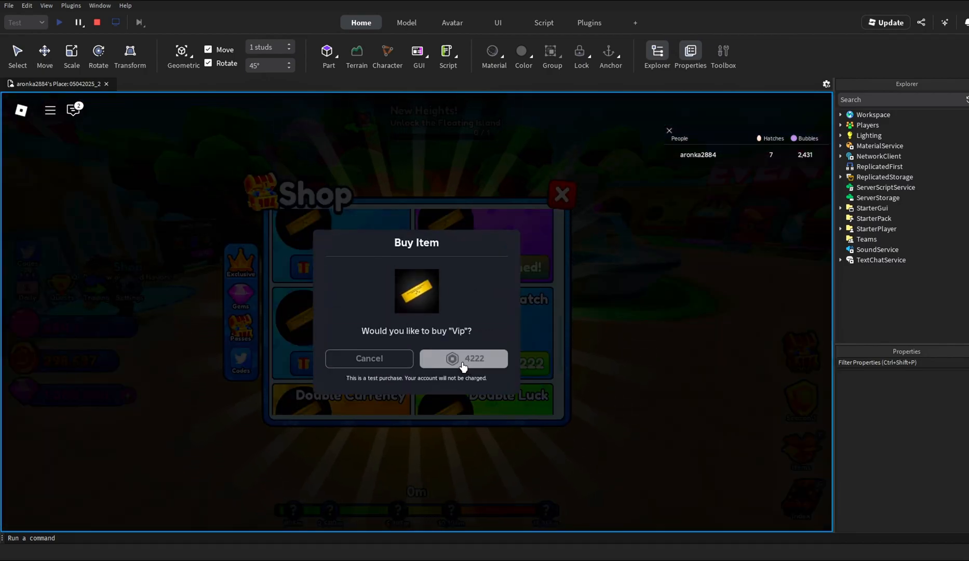
click(463, 358)
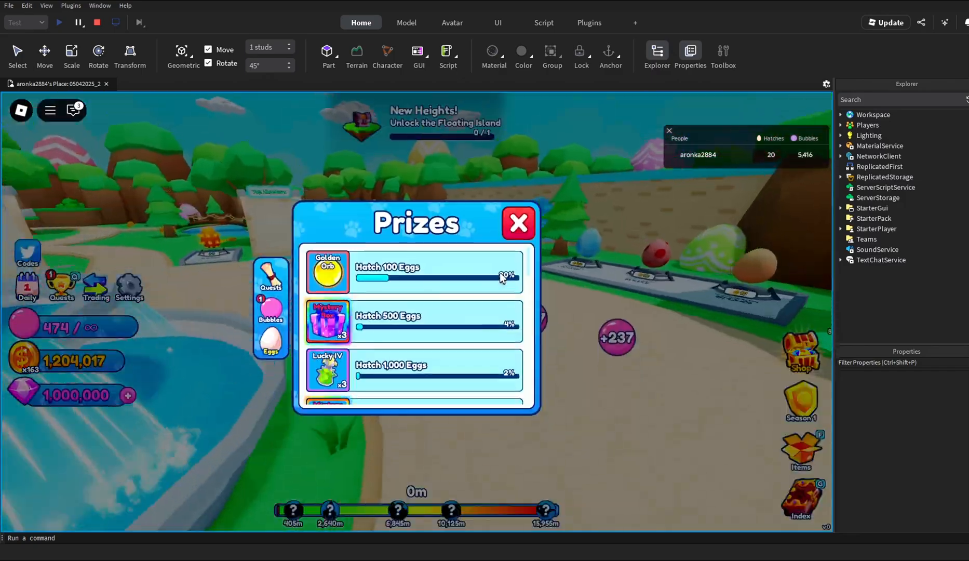
Step: Review the equipped Inferno Dragon in My Pets, then bring up Settings
click(518, 223)
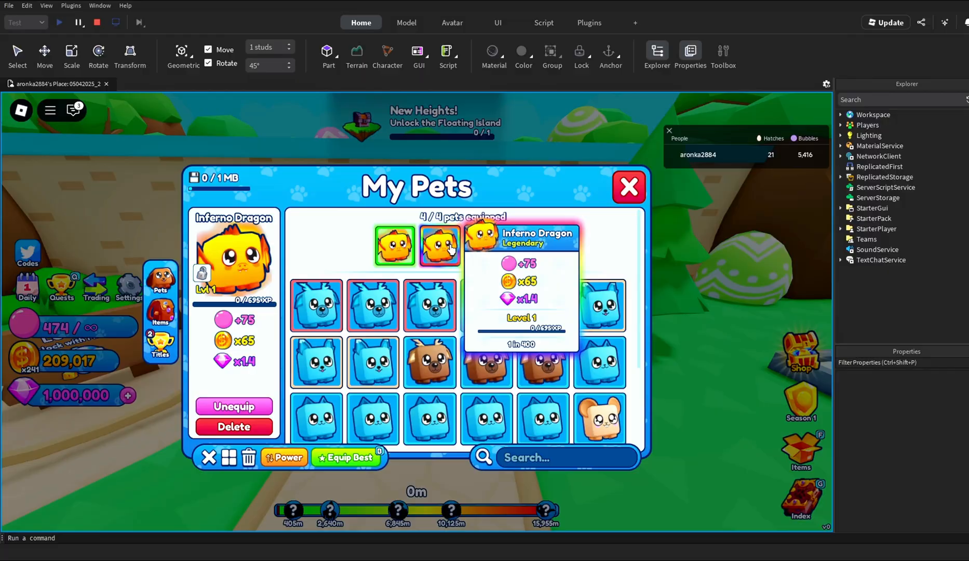
click(629, 186)
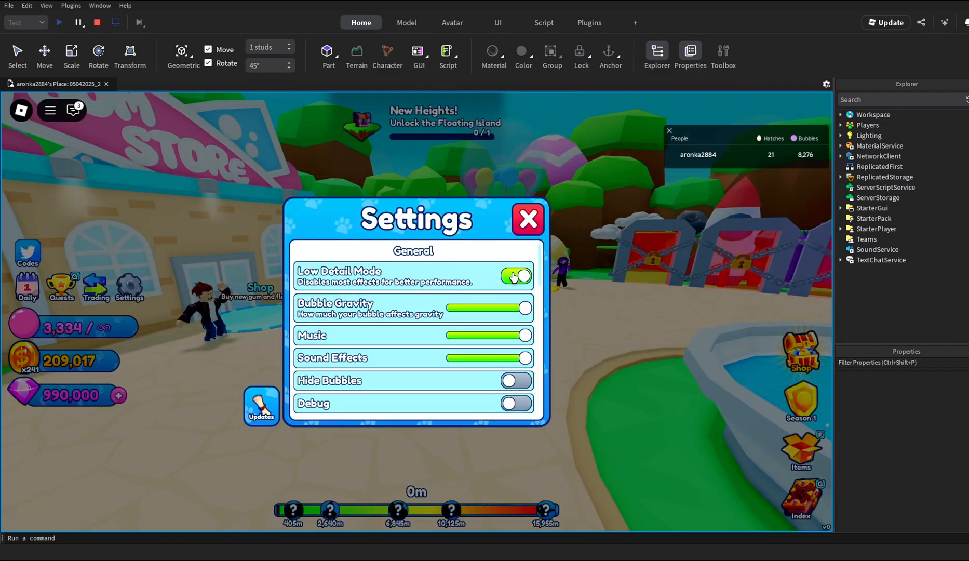
Step: Turn Low Detail Mode off, set sound effects volume to zero, and view the locked Trading panel
click(527, 219)
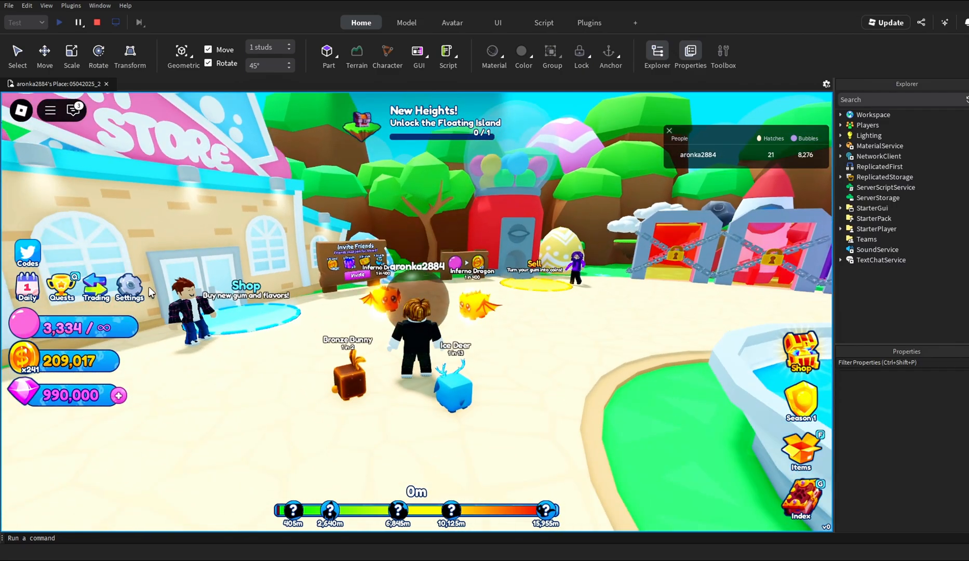
click(130, 288)
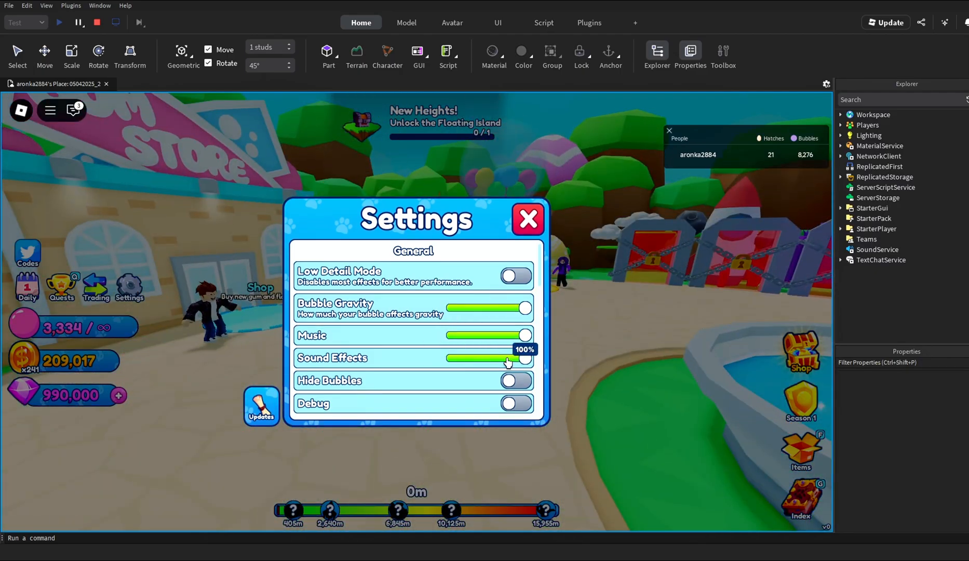
drag(525, 358, 454, 358)
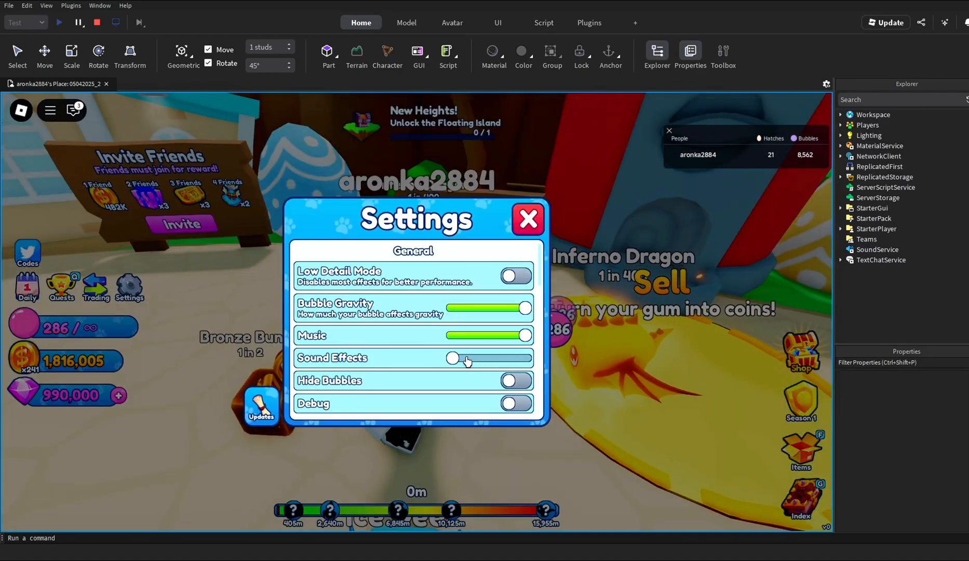
click(527, 218)
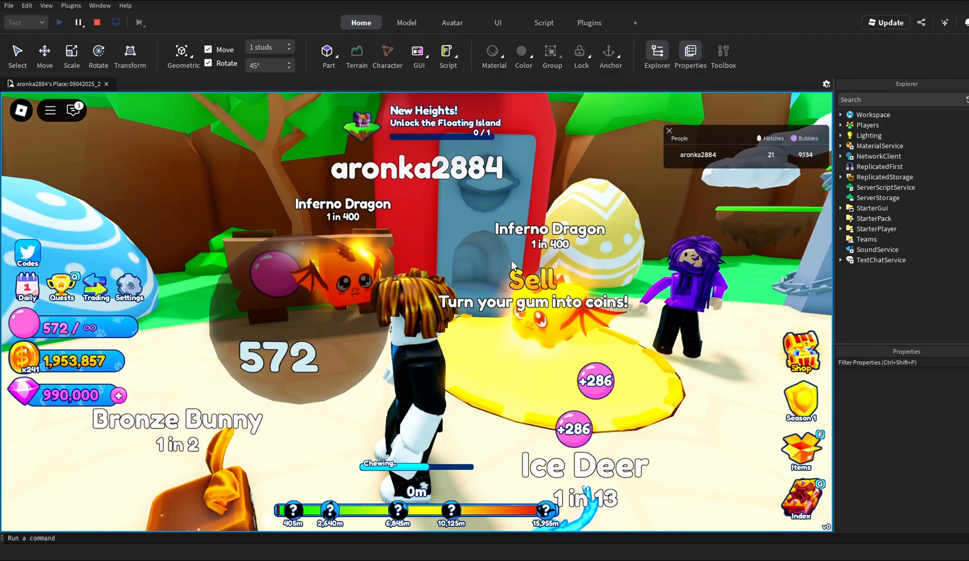
click(129, 286)
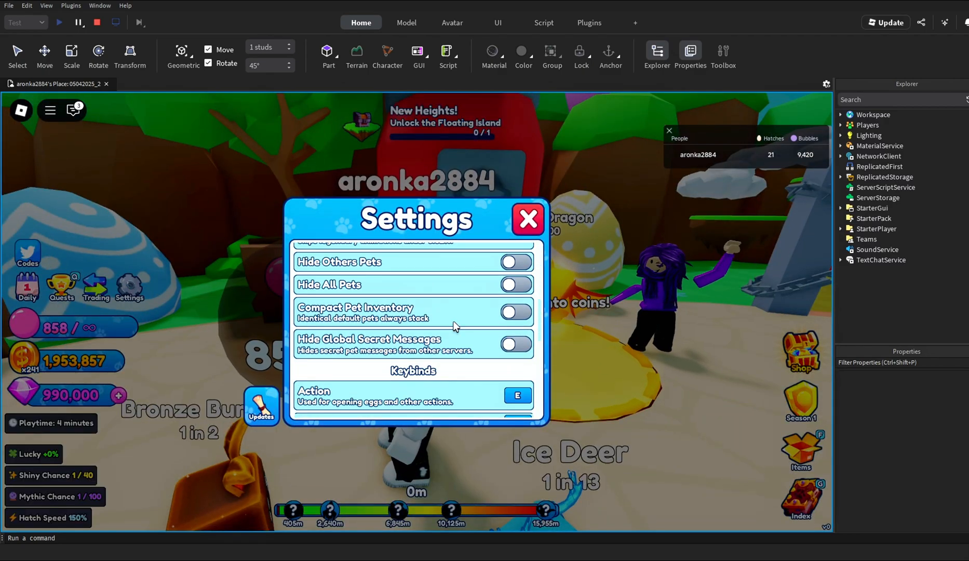
click(527, 219)
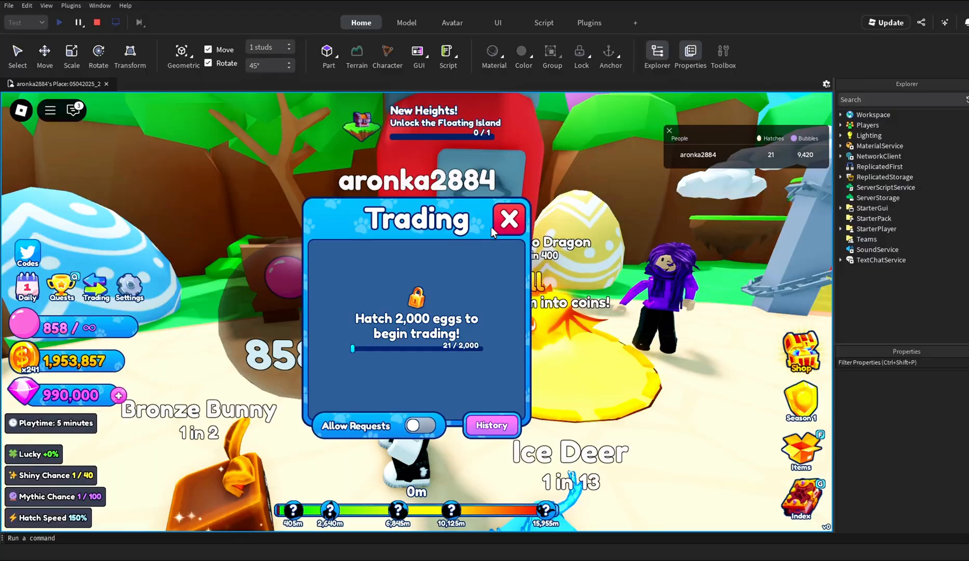
Step: Close the Trading window
click(508, 220)
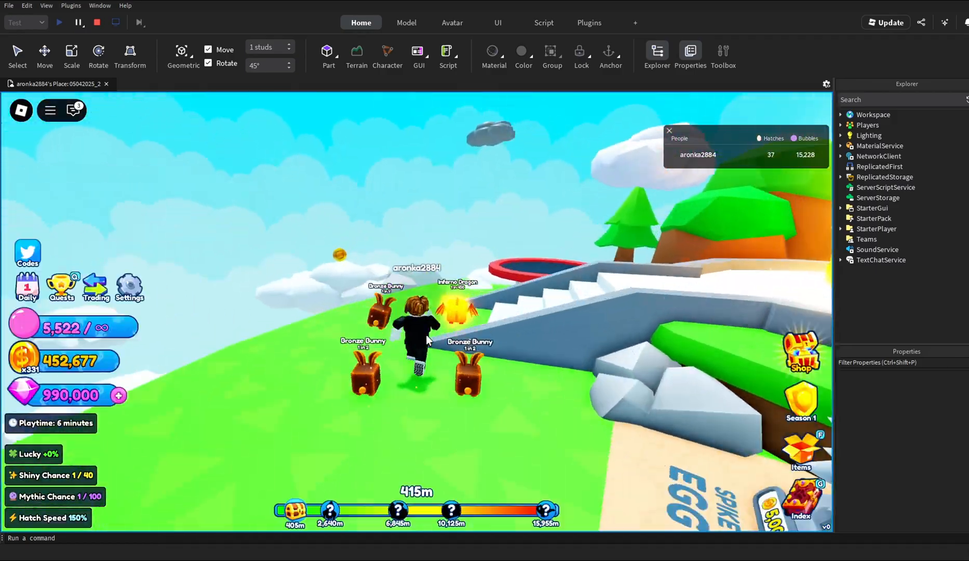
Step: Check Season 1 and dismiss the no active season notice
click(801, 401)
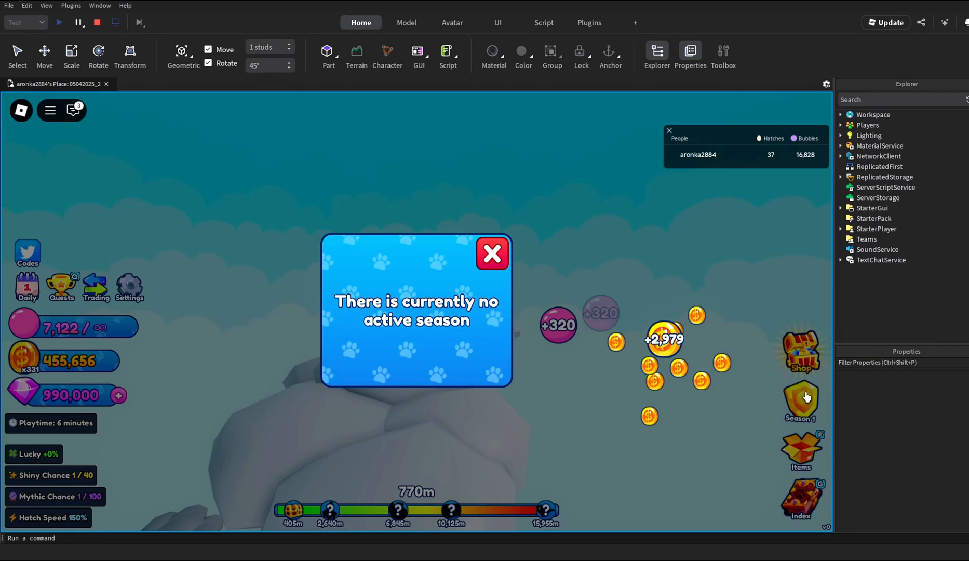
click(492, 254)
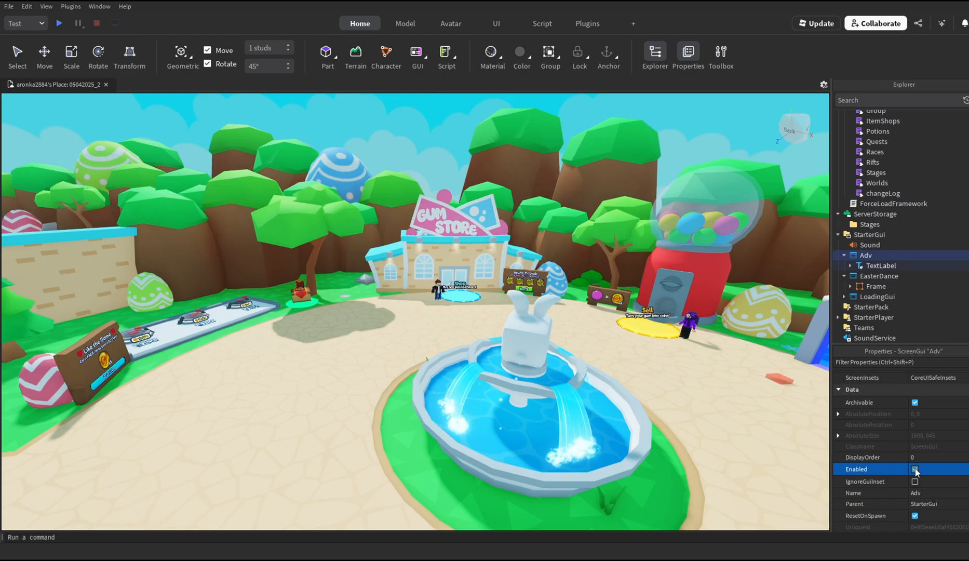
Step: Disable the Adv GUI and inspect The Void, Twilight and Zen islands in The Overworld
click(876, 297)
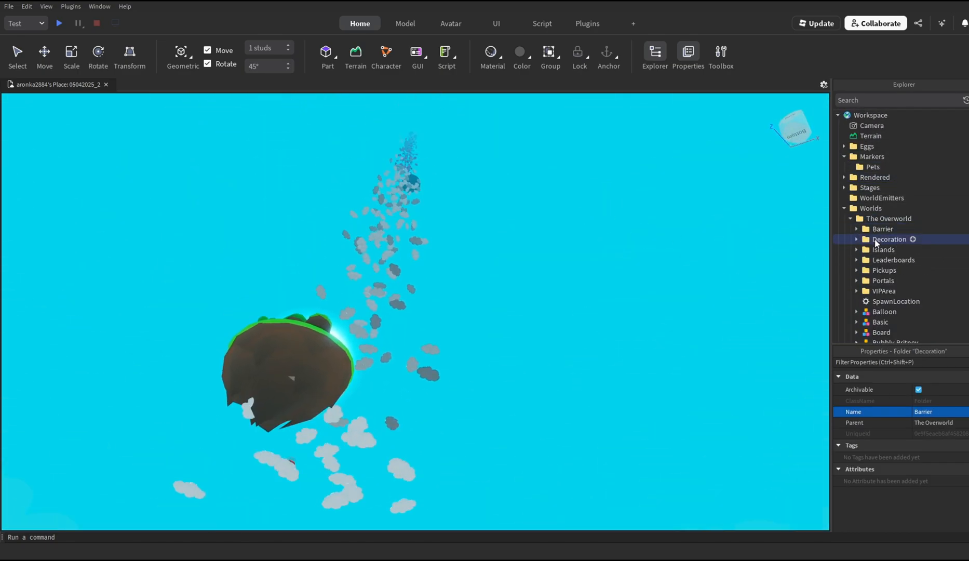
click(891, 280)
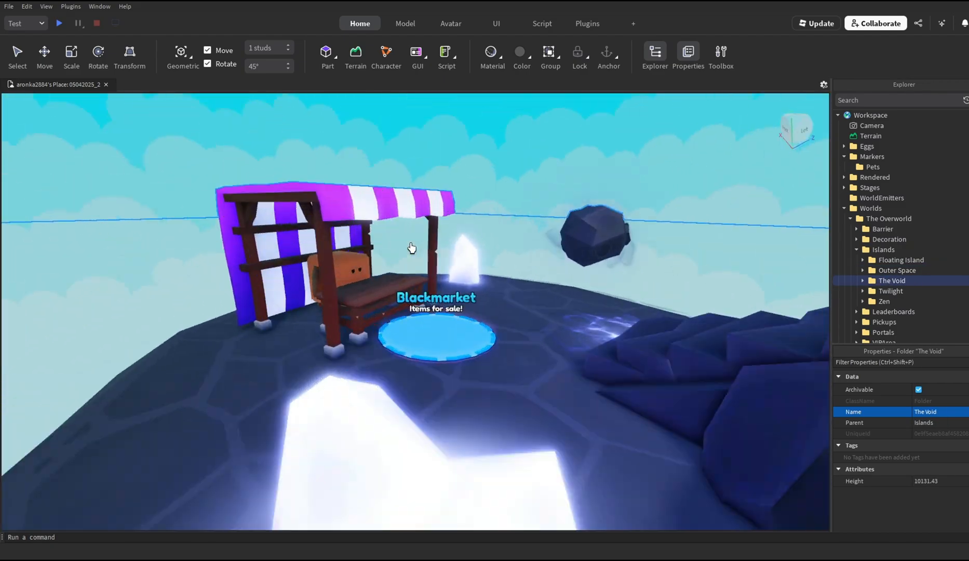
click(889, 290)
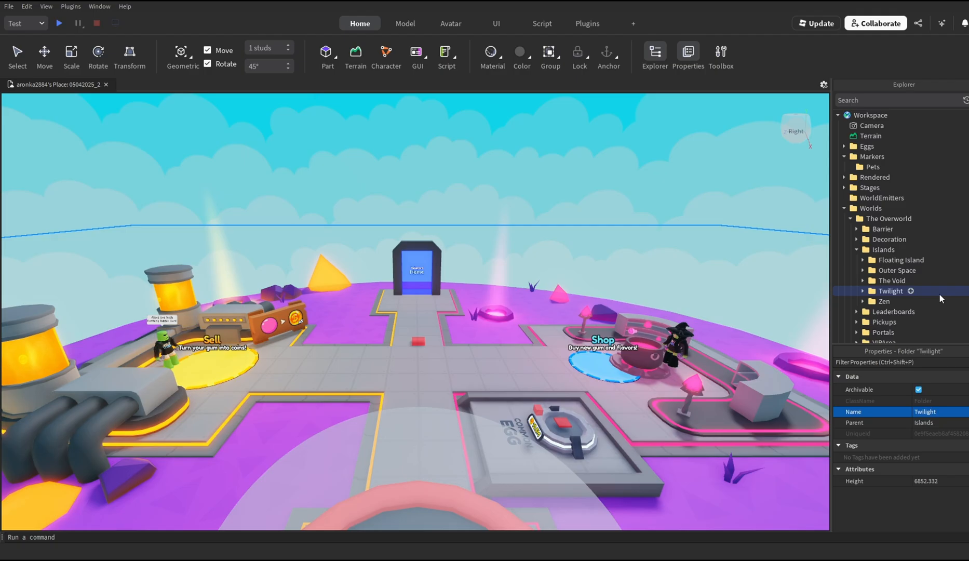
click(888, 301)
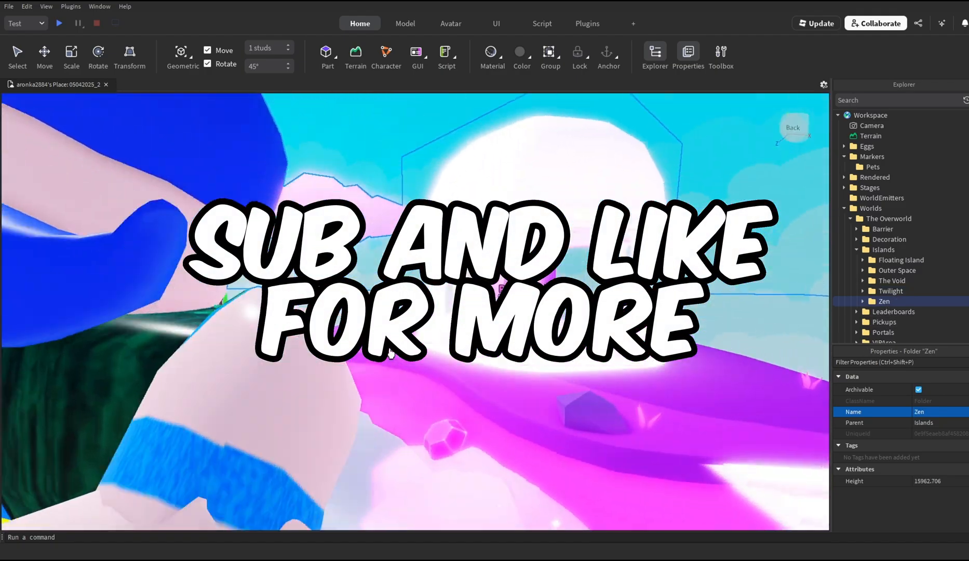